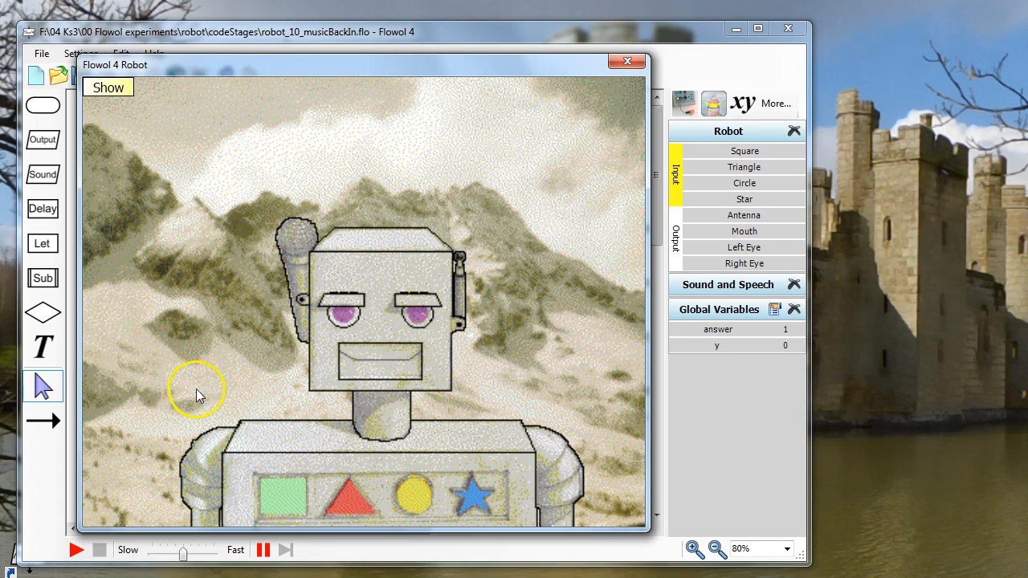
pyautogui.moveTo(215, 341)
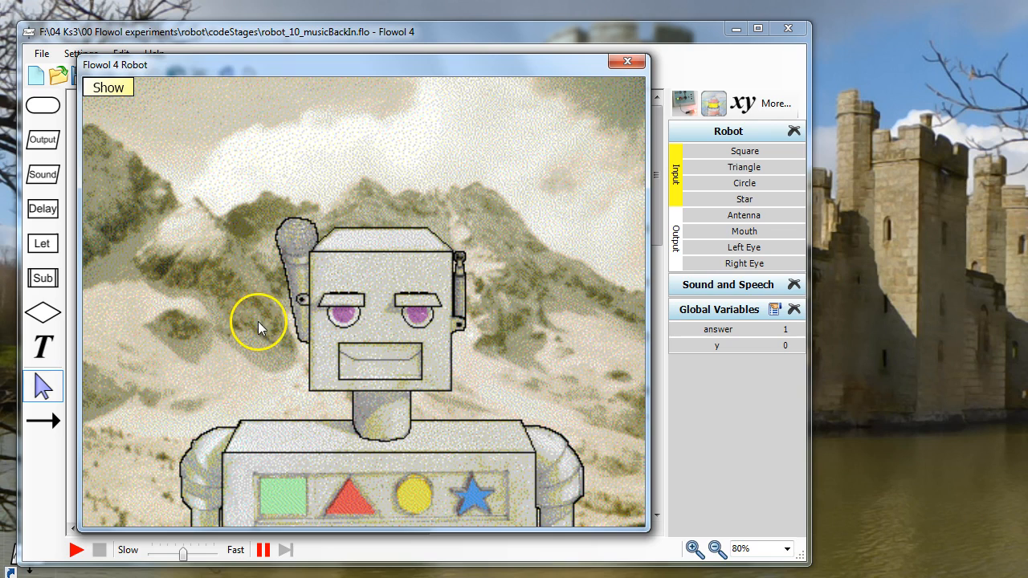
pyautogui.moveTo(233, 390)
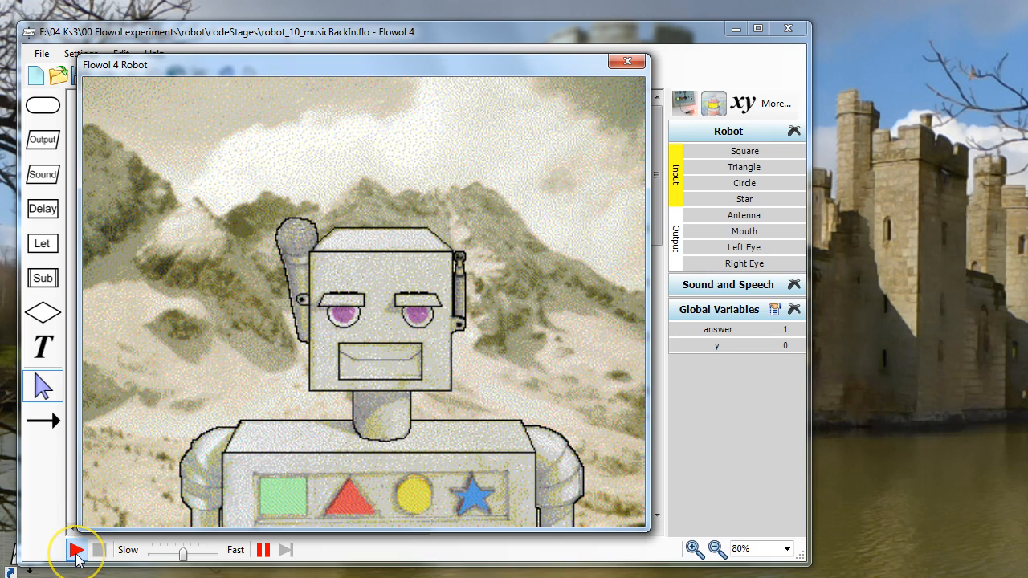
# - Run the flowchart so the robot's antenna pops up and drops back down
pyautogui.click(74, 549)
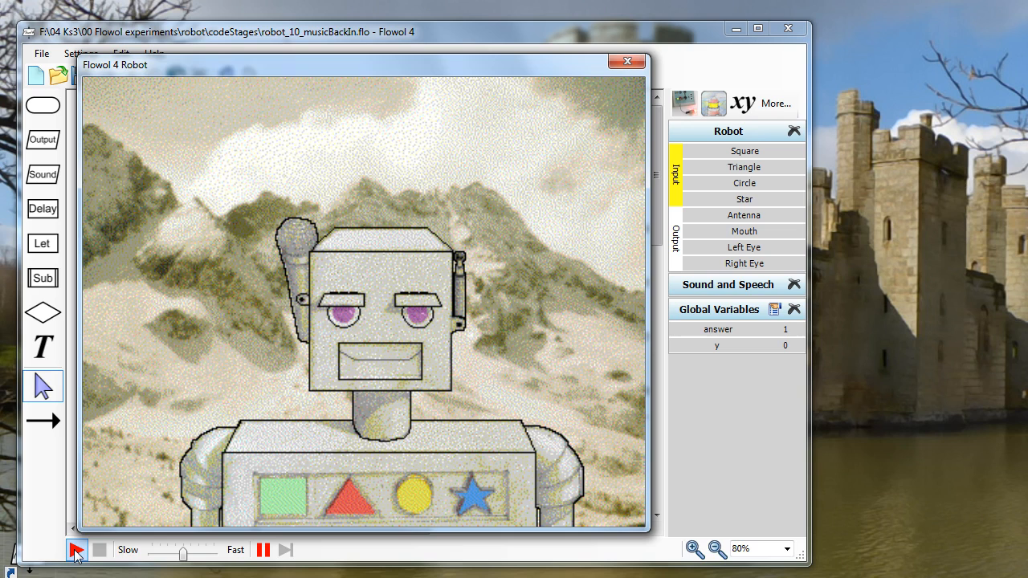
pyautogui.click(75, 549)
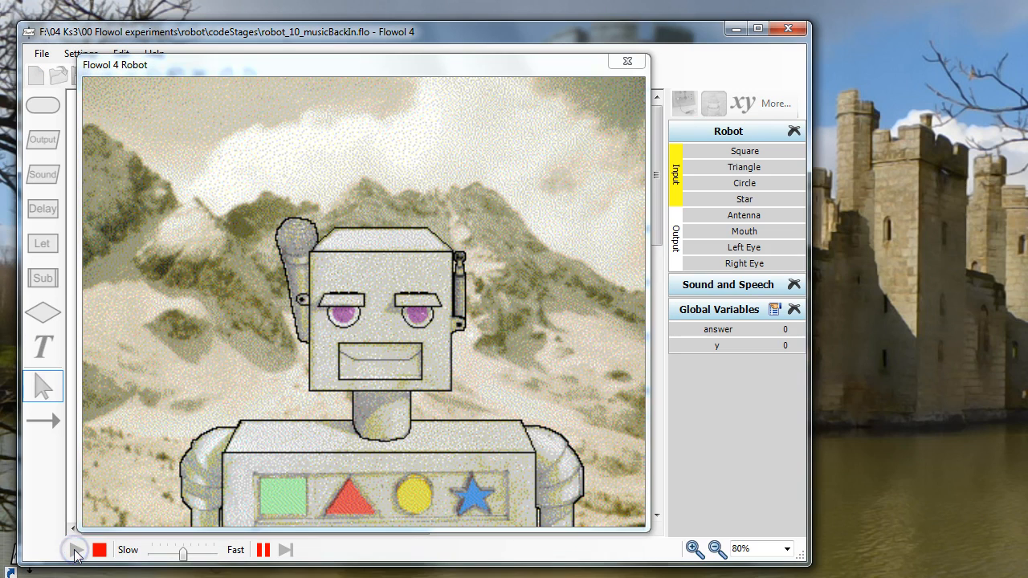
pyautogui.click(75, 549)
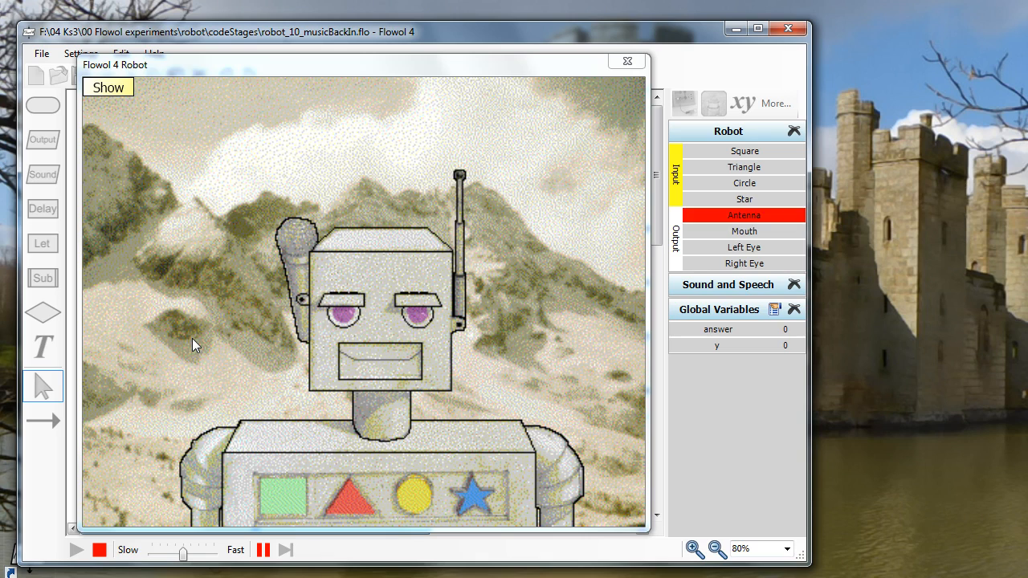
pyautogui.click(743, 231)
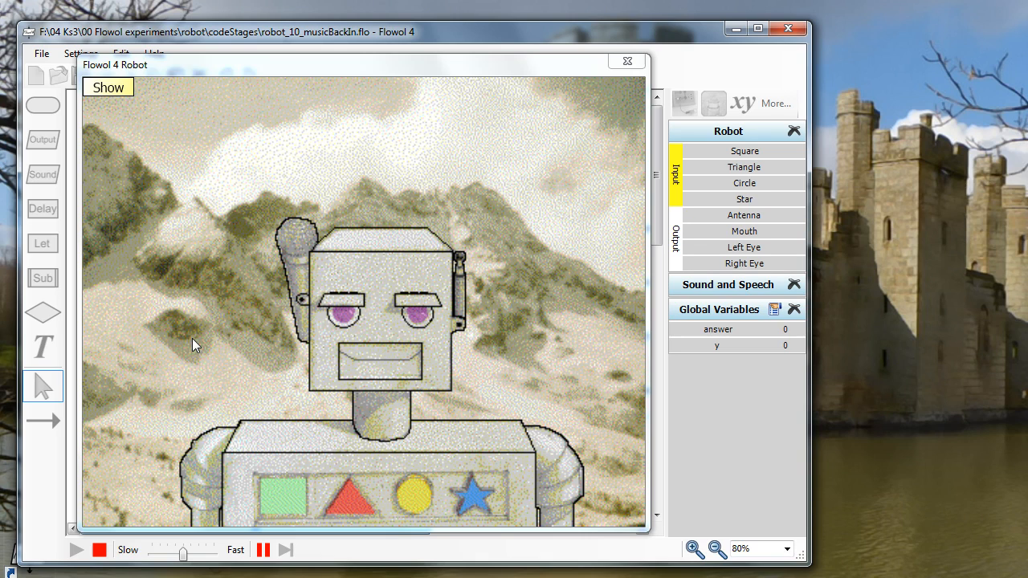
pyautogui.click(744, 231)
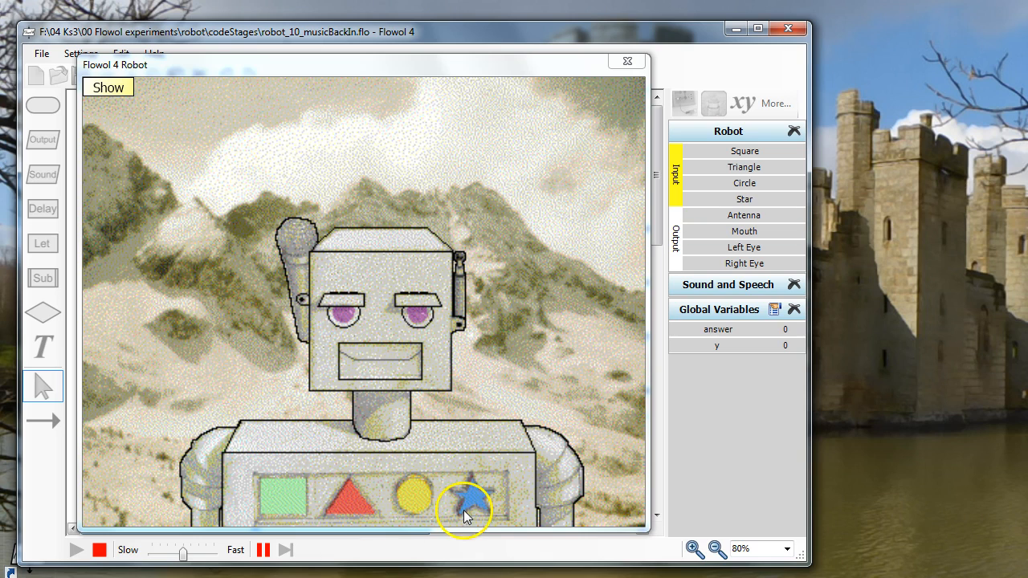
# - Press the blue star on the robot's chest so the robot smiles
pyautogui.click(469, 496)
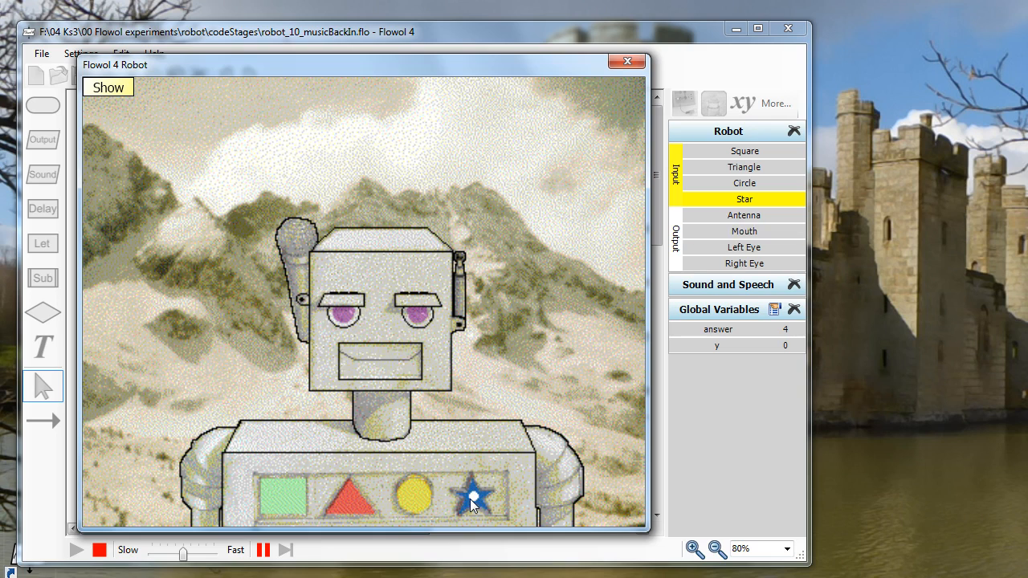
pyautogui.click(474, 495)
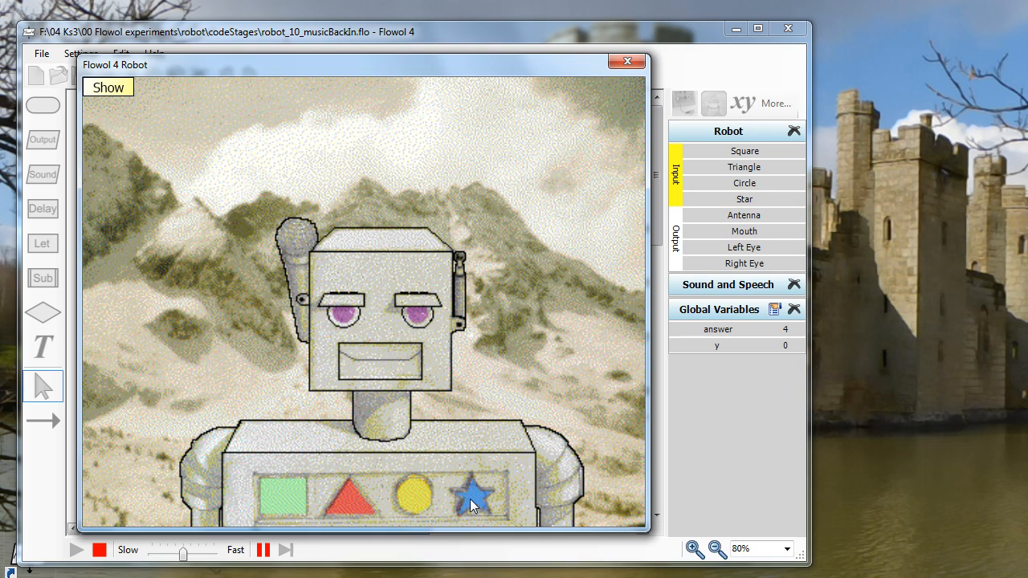
pyautogui.click(745, 231)
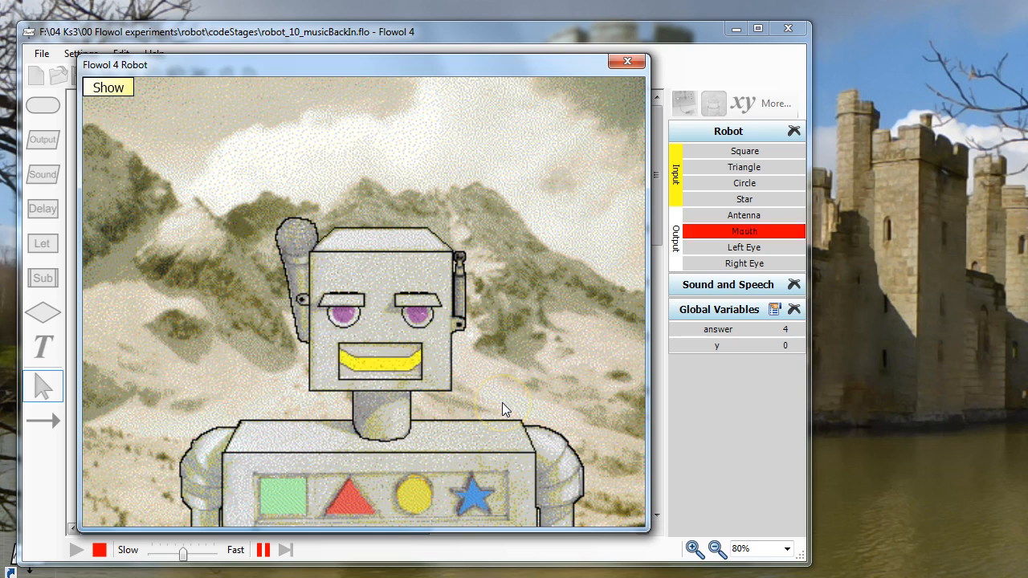
# - Press the green square on the robot's chest so the robot smiles and the run finishes
pyautogui.click(287, 493)
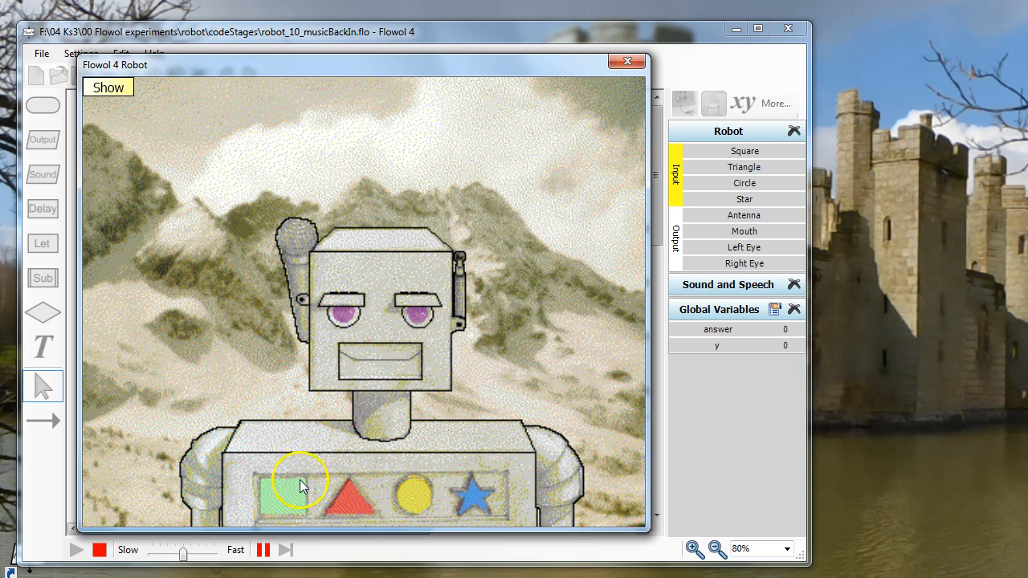
pyautogui.click(286, 494)
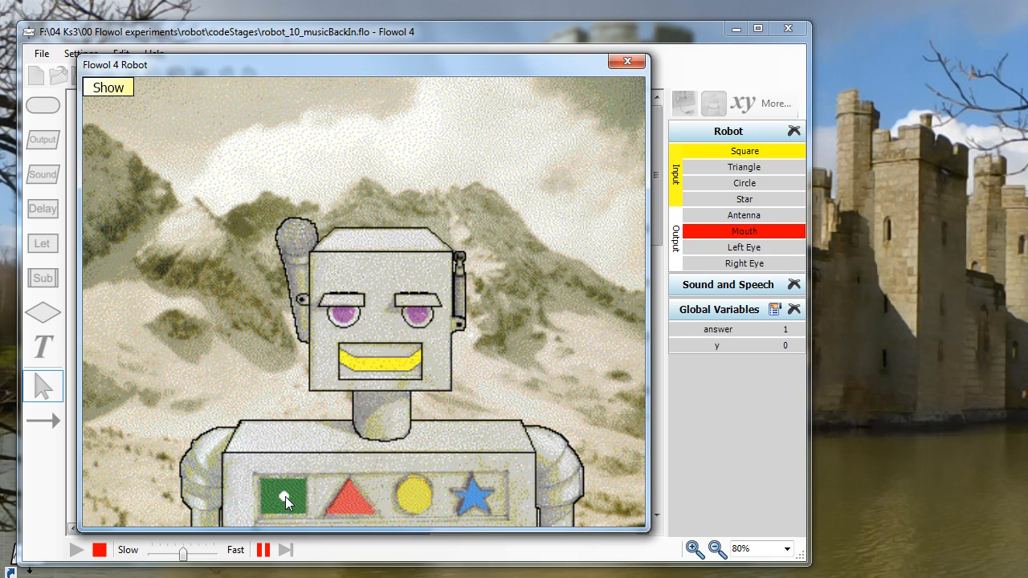
pyautogui.click(283, 494)
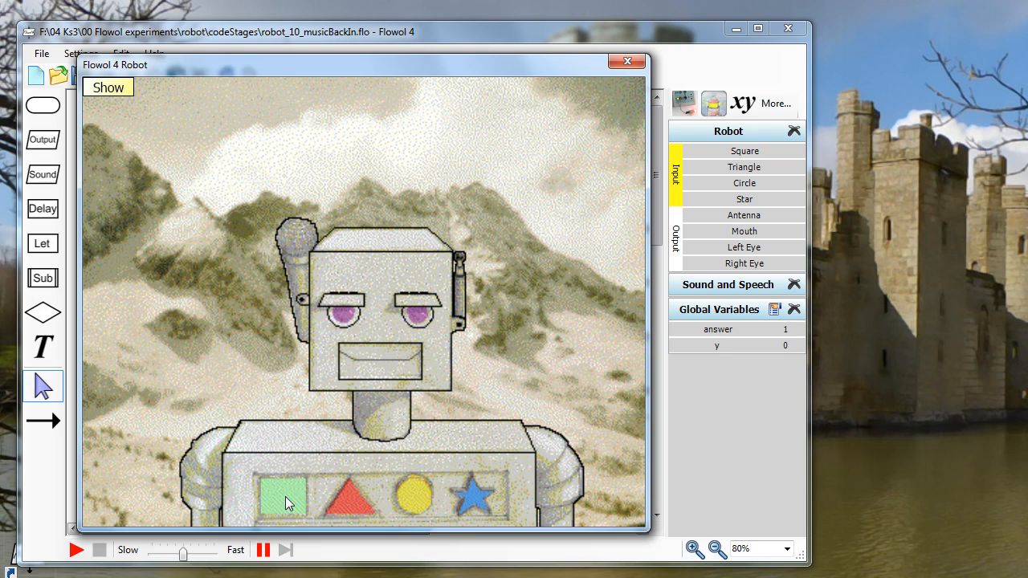
pyautogui.moveTo(247, 331)
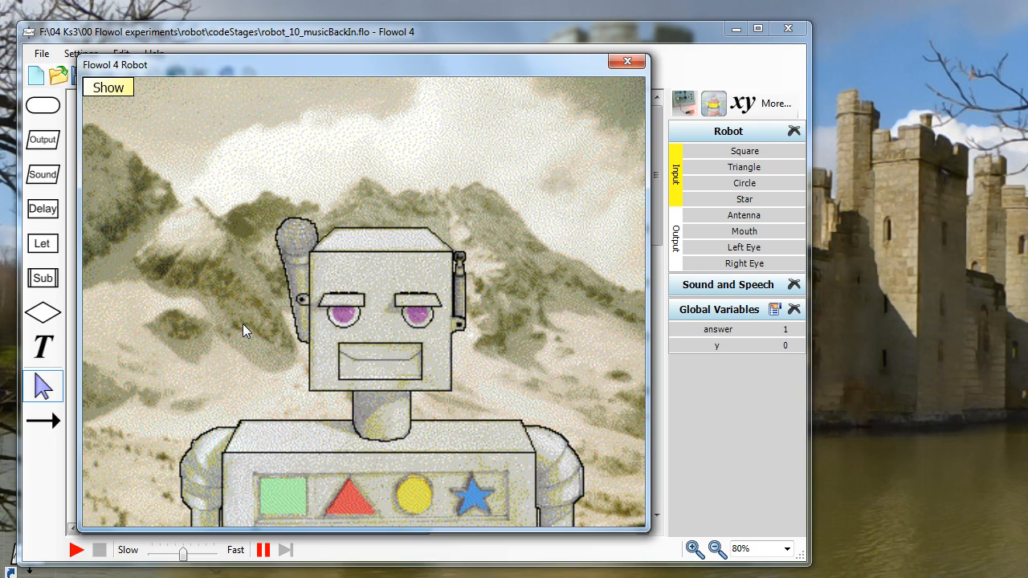